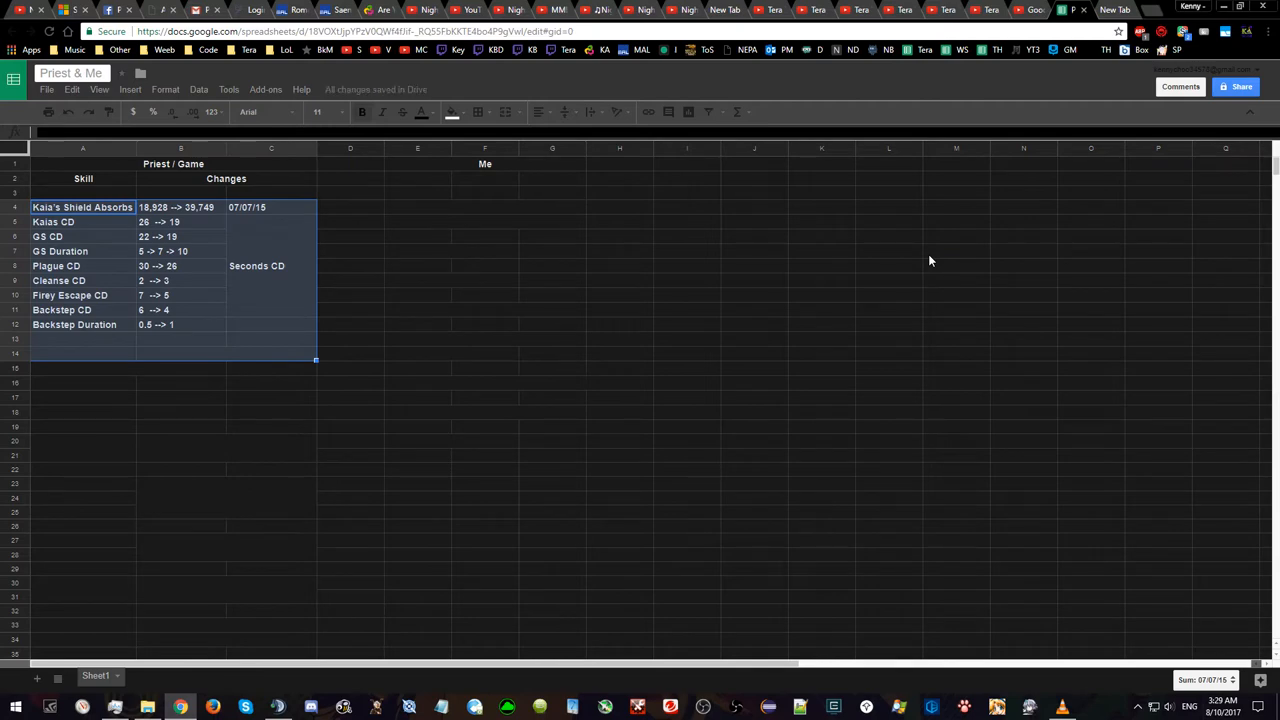
mouse_move(435, 288)
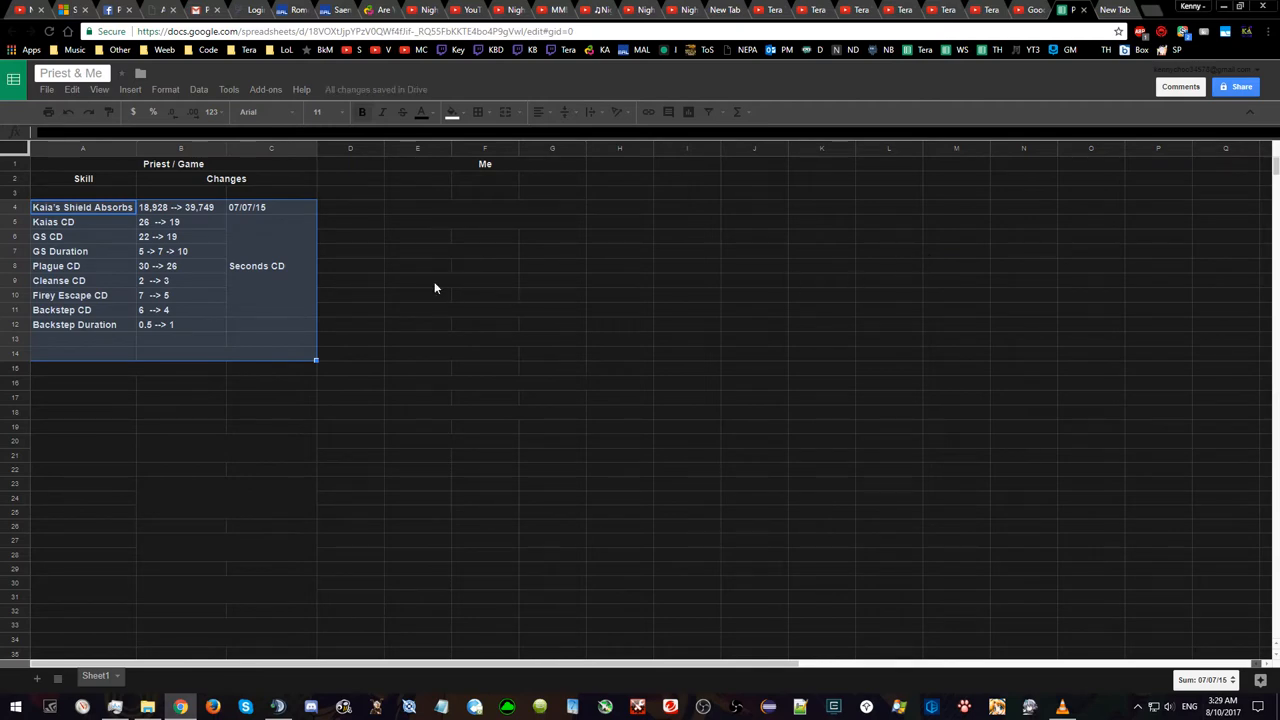
Step: Clear the selection on the priest skill table and pick a cell in the sheet
left_click(417, 265)
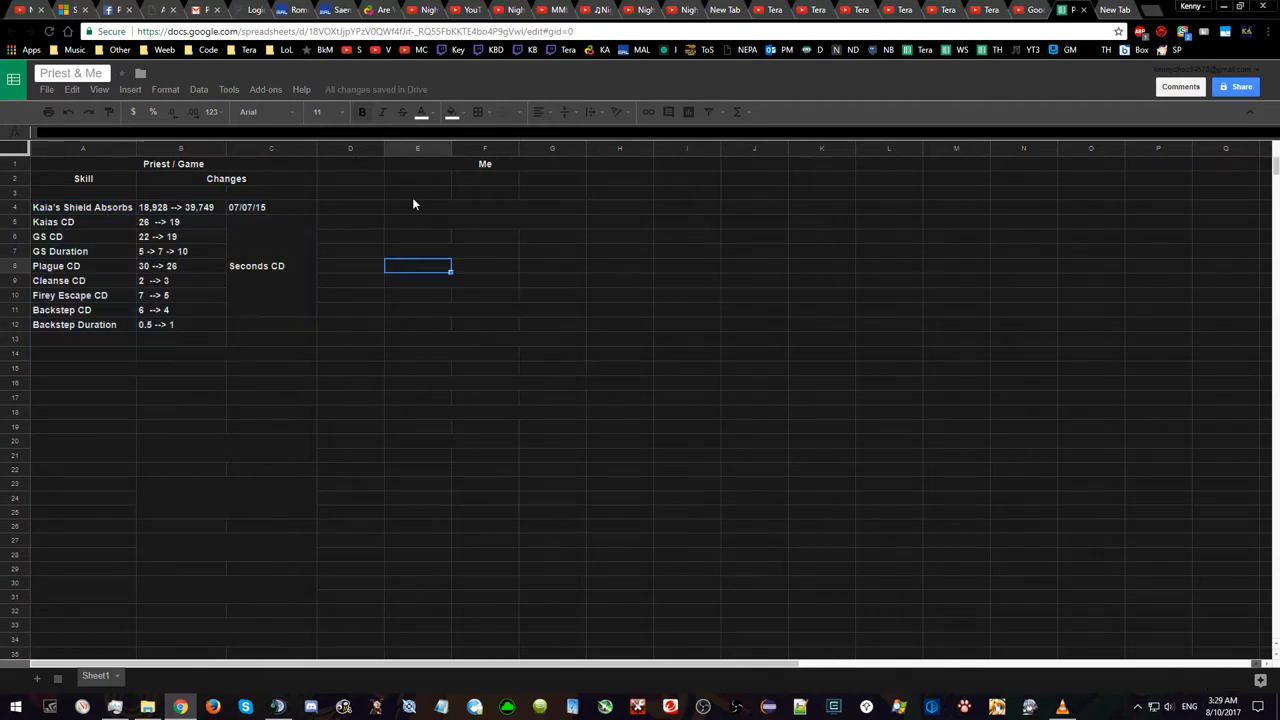
left_click(417, 192)
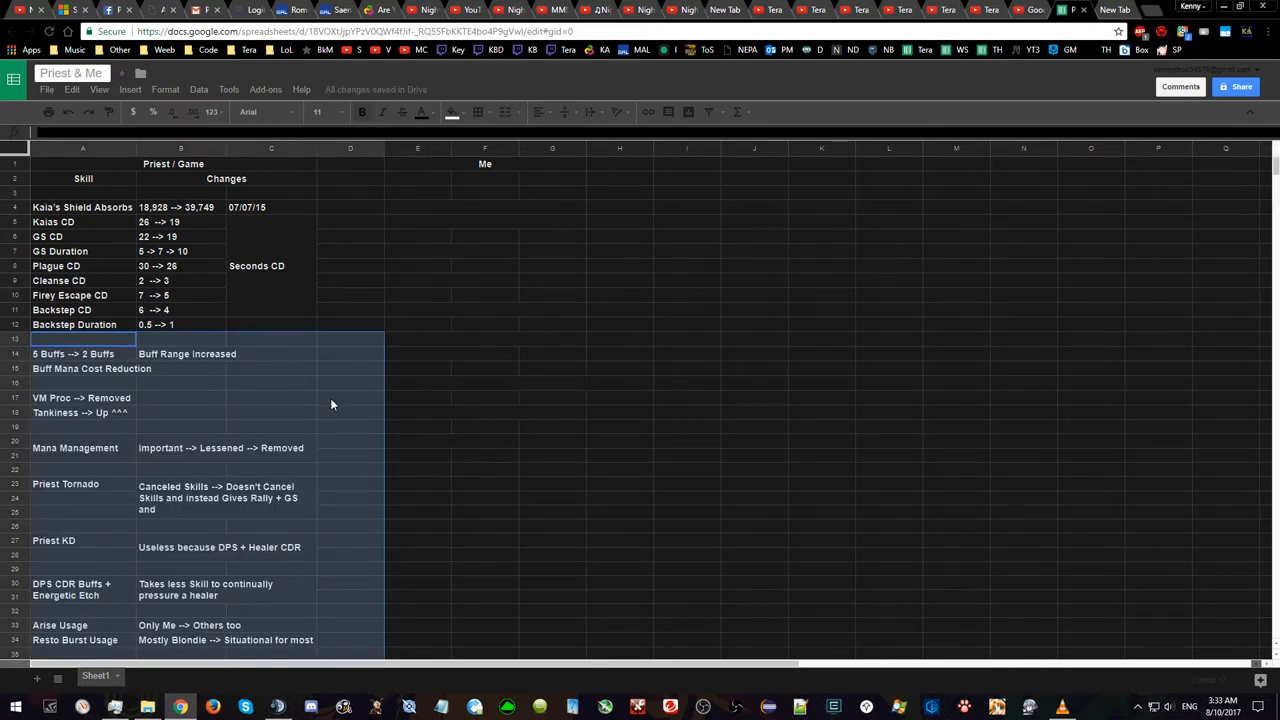
left_click(271, 398)
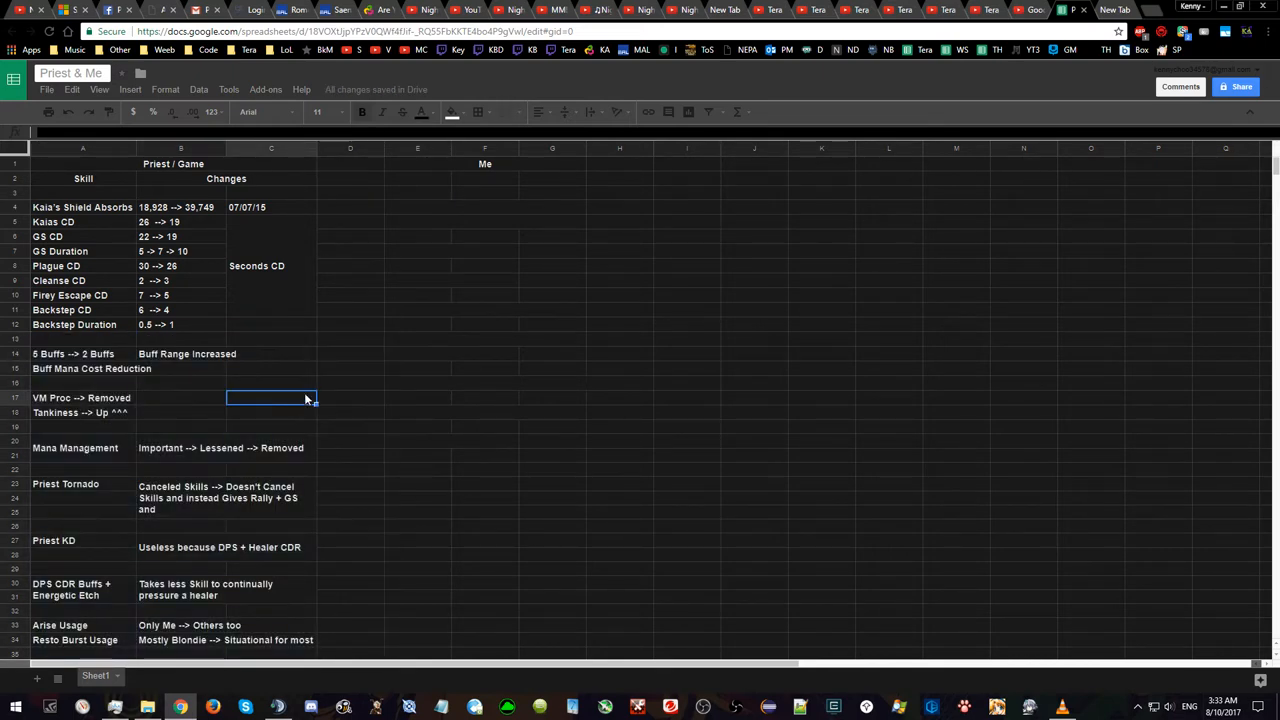
mouse_move(323, 370)
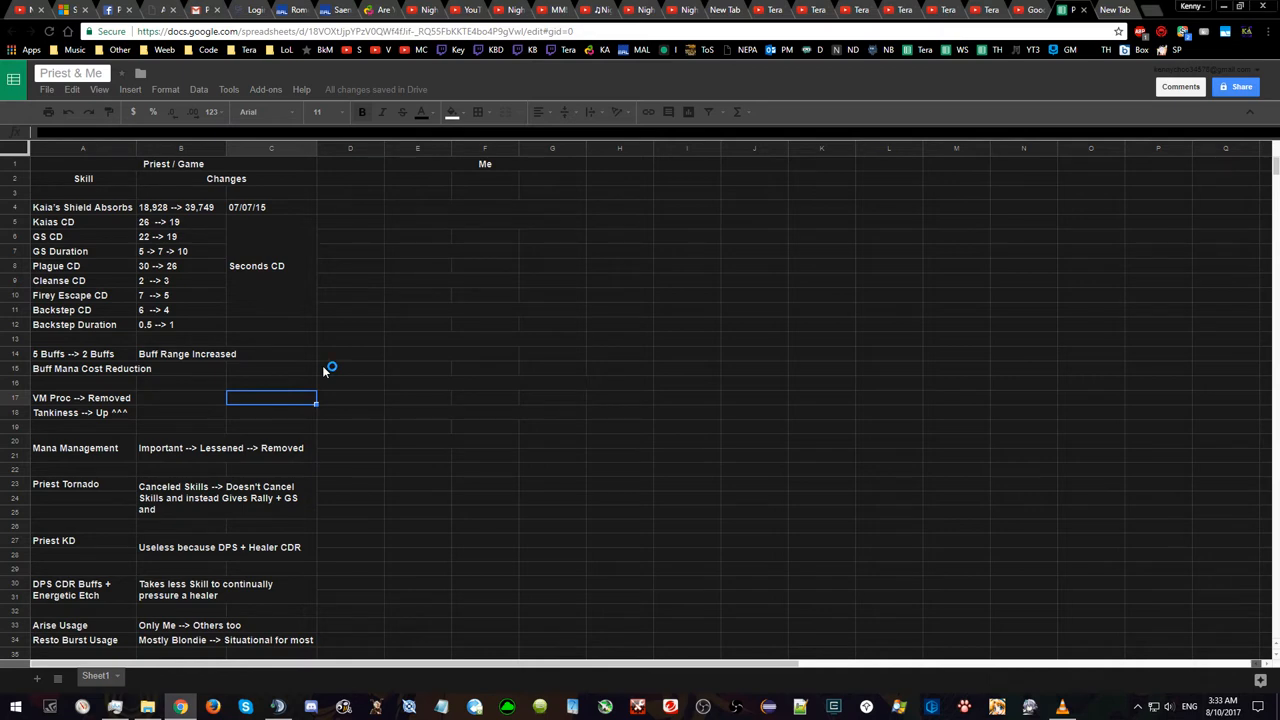
mouse_move(323, 370)
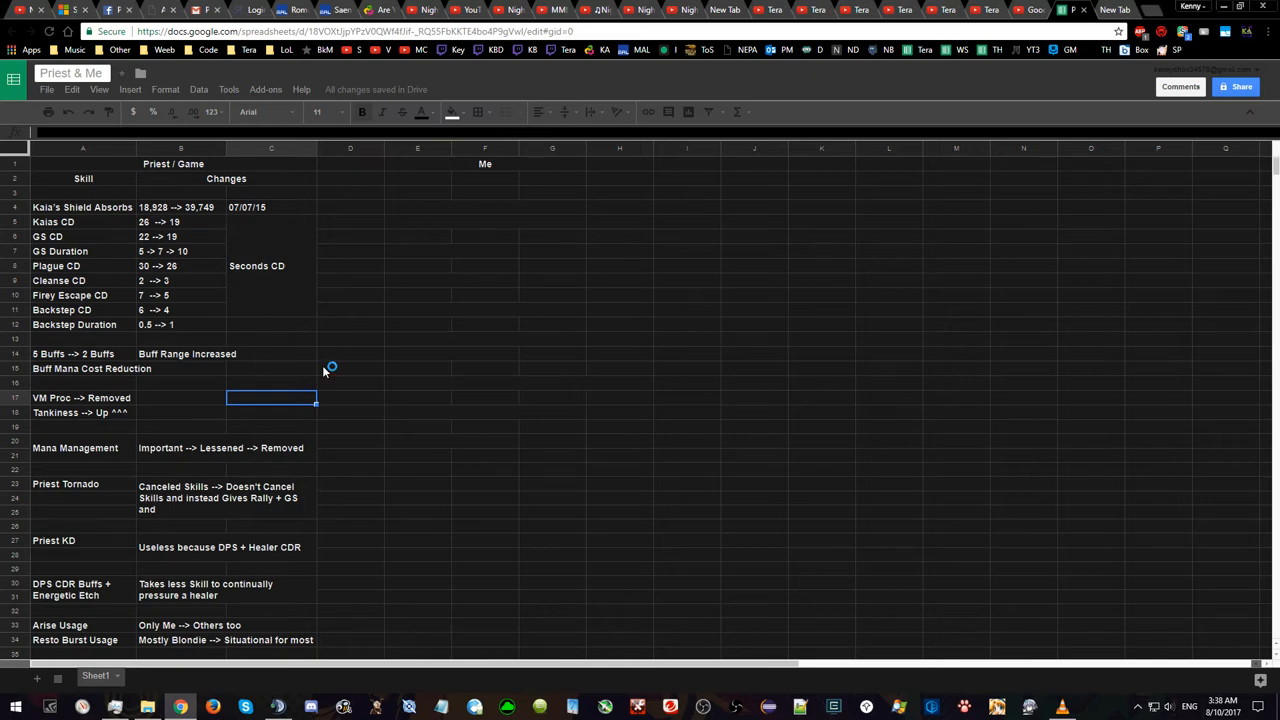
mouse_move(323, 372)
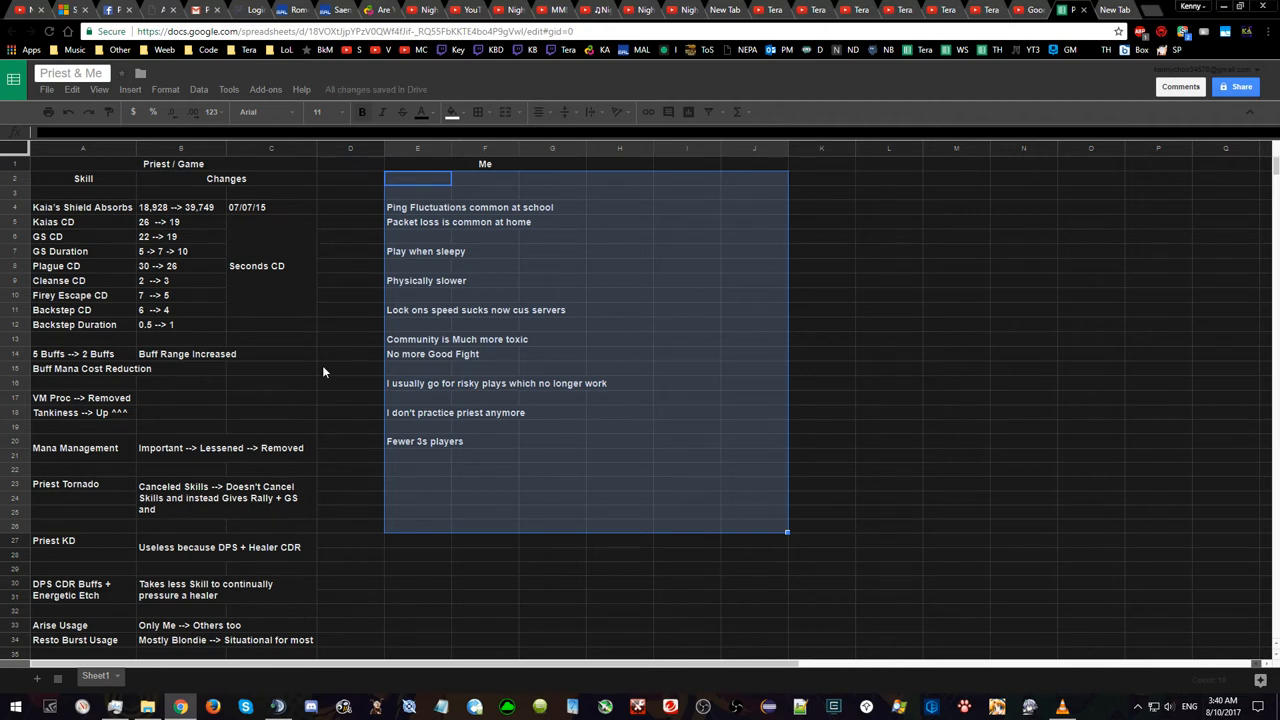
mouse_move(275, 398)
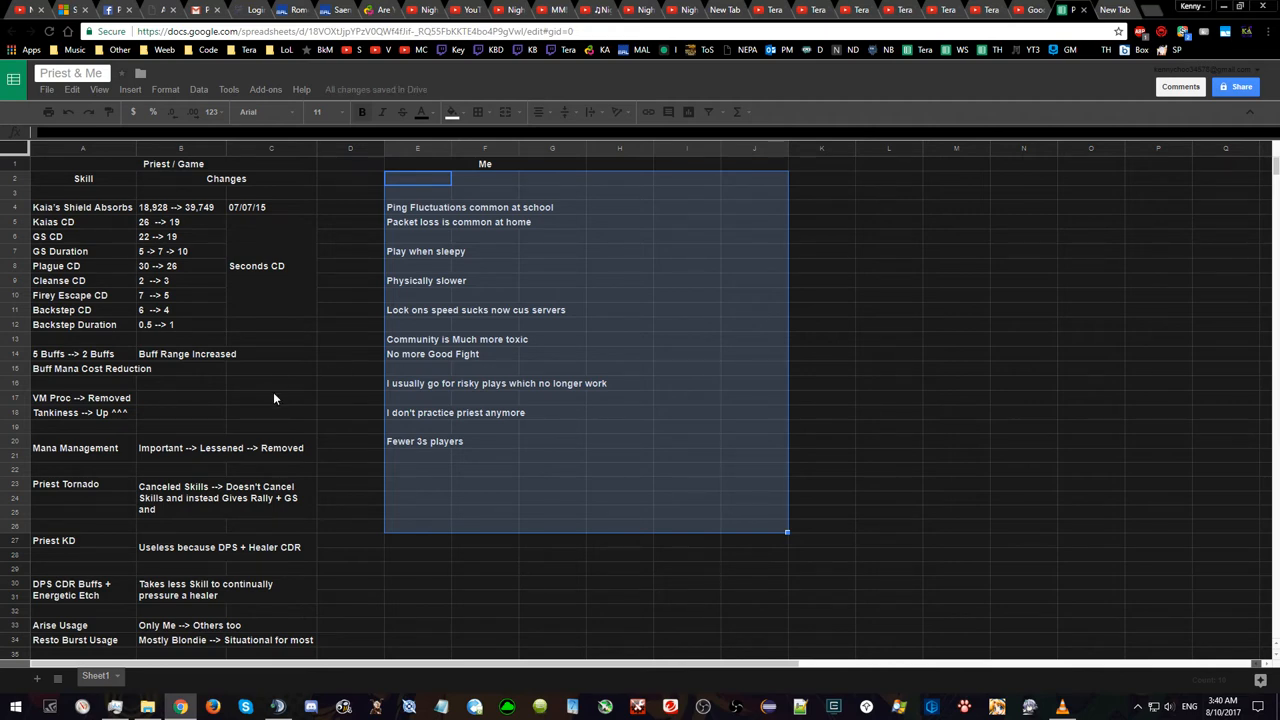
Step: Deselect the Me notes and watch the Goodbye Level 60 Tera Team 3s #5 video full screen
left_click(272, 398)
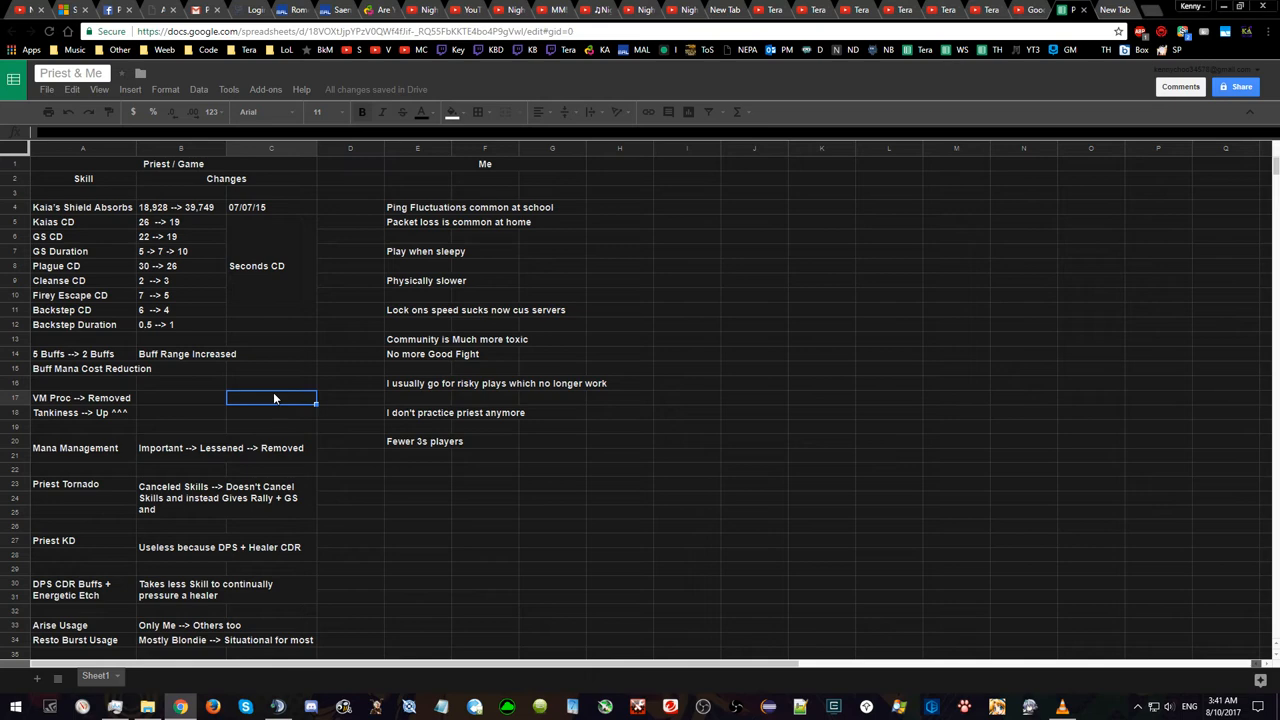
left_click(1062, 11)
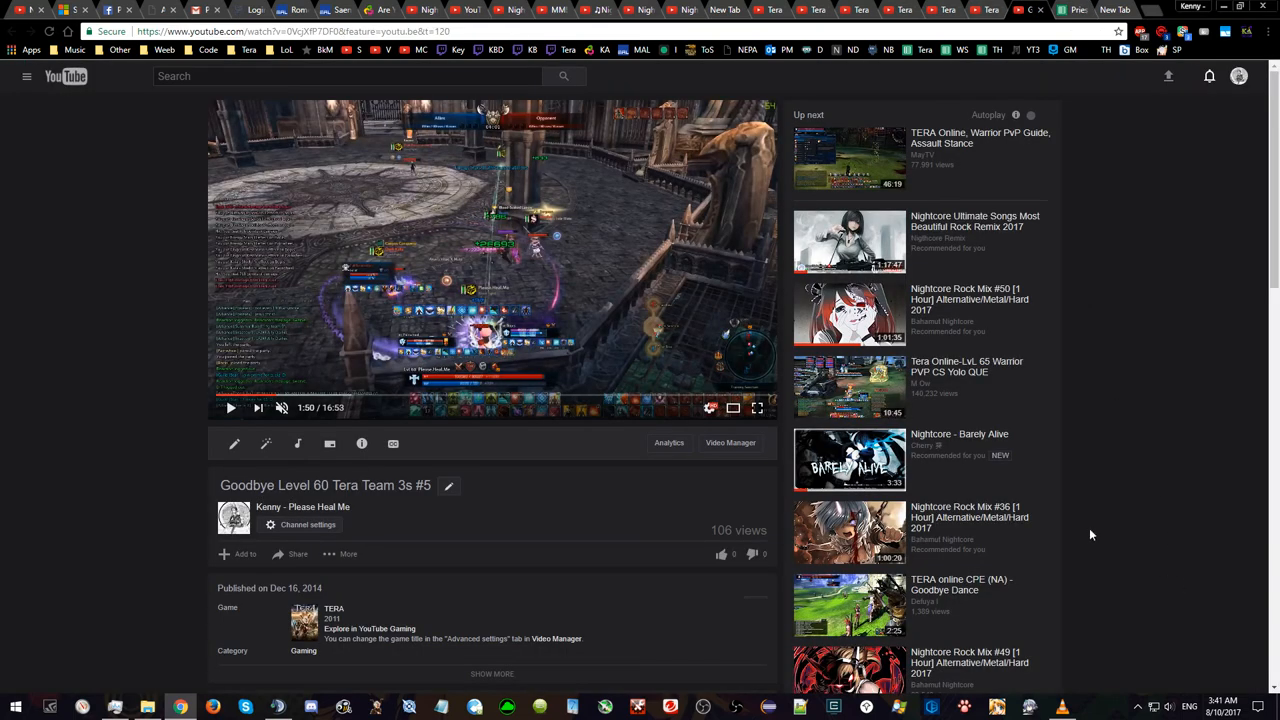
mouse_move(757, 408)
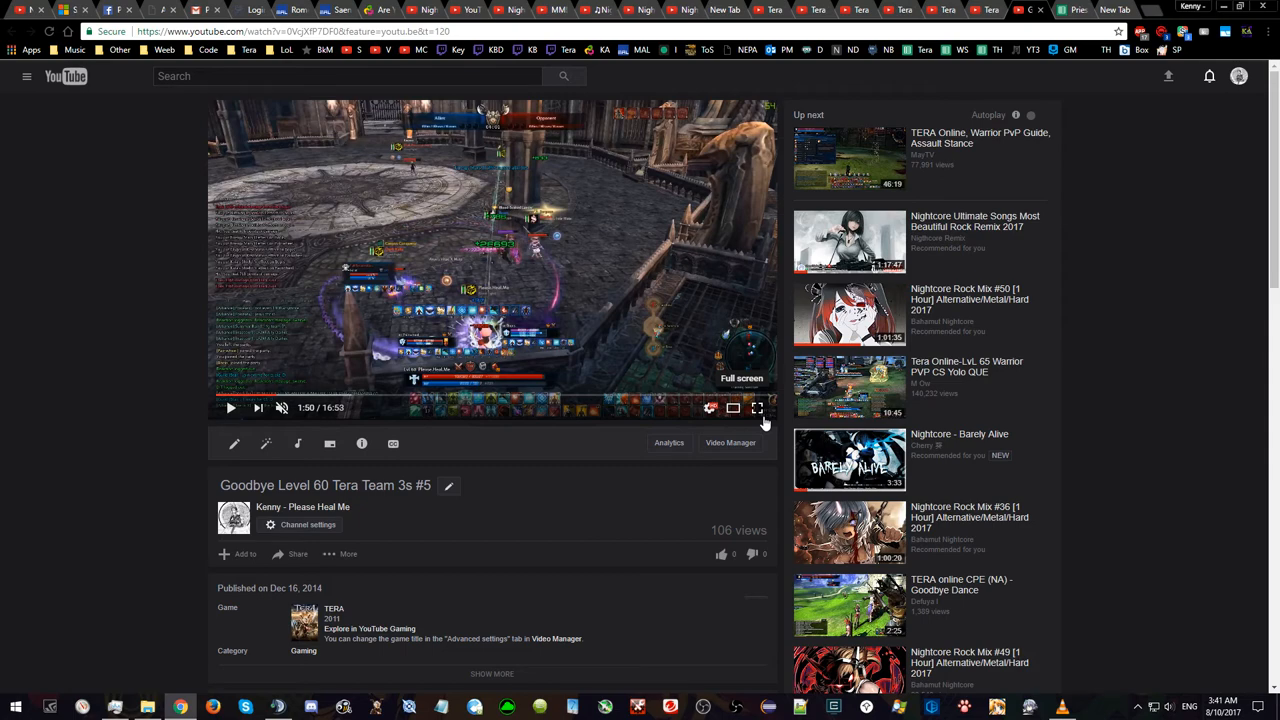
left_click(757, 408)
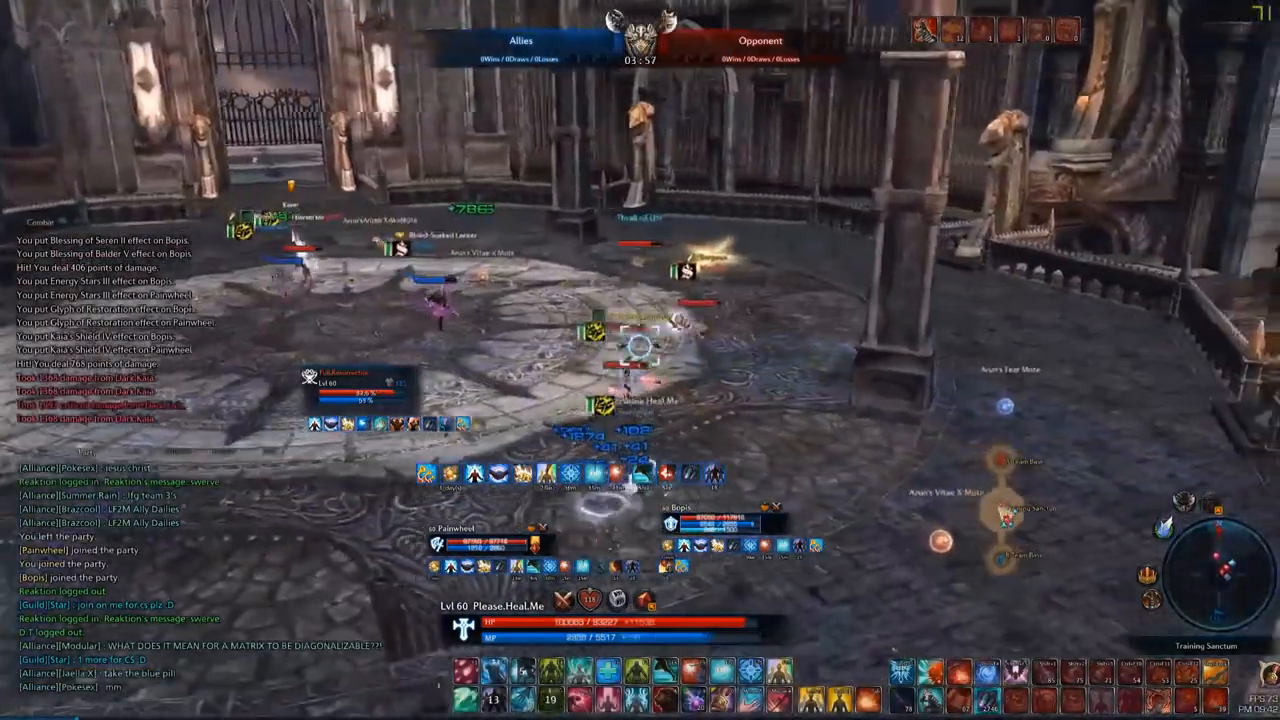
mouse_move(938, 362)
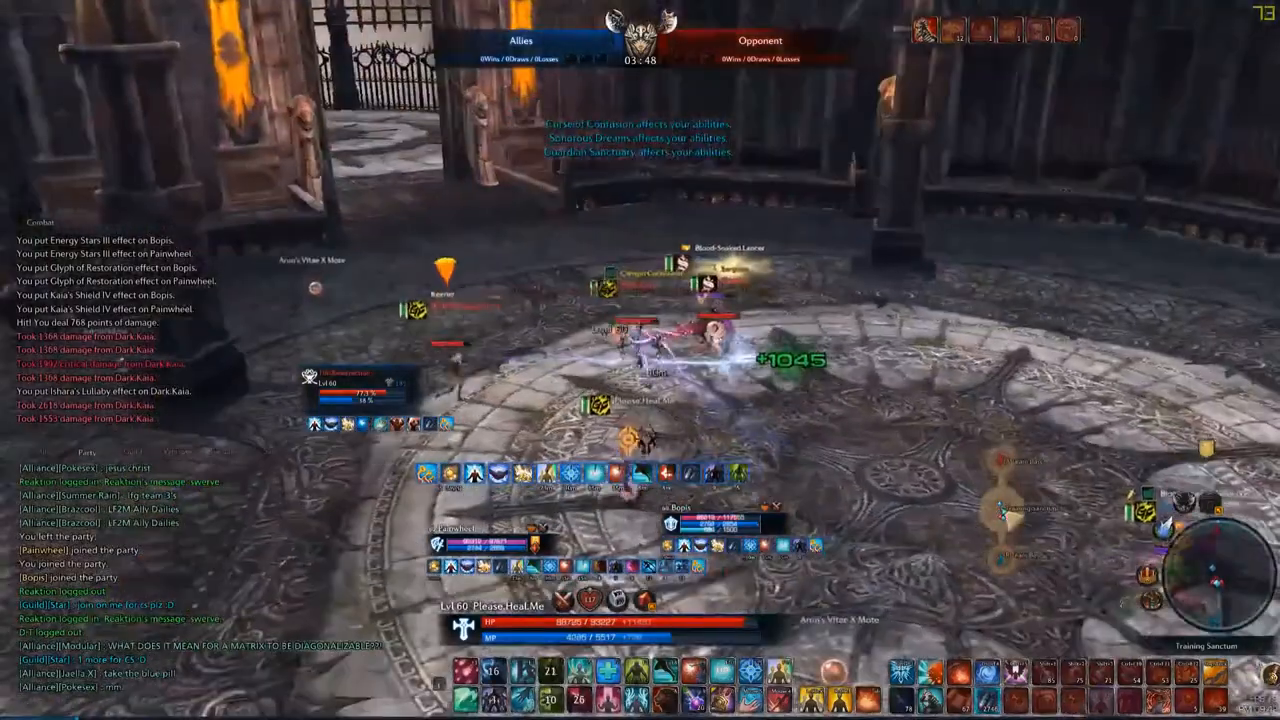
mouse_move(640, 380)
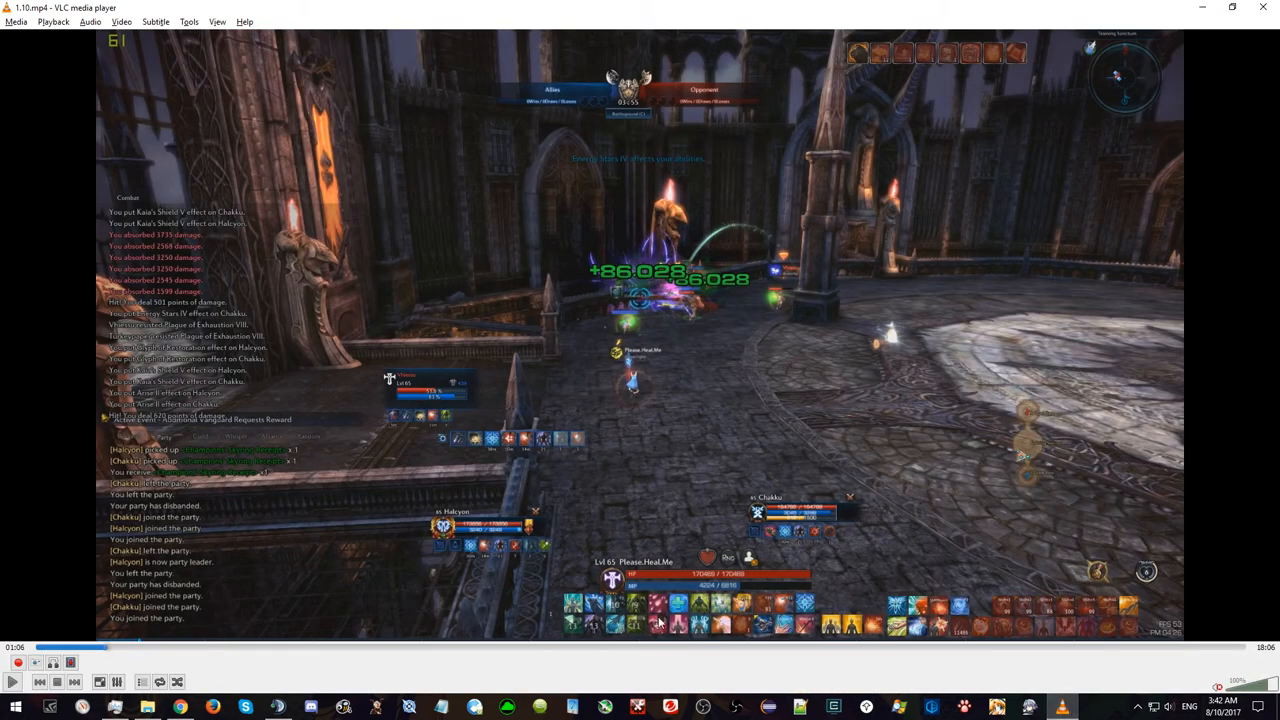
mouse_move(18, 683)
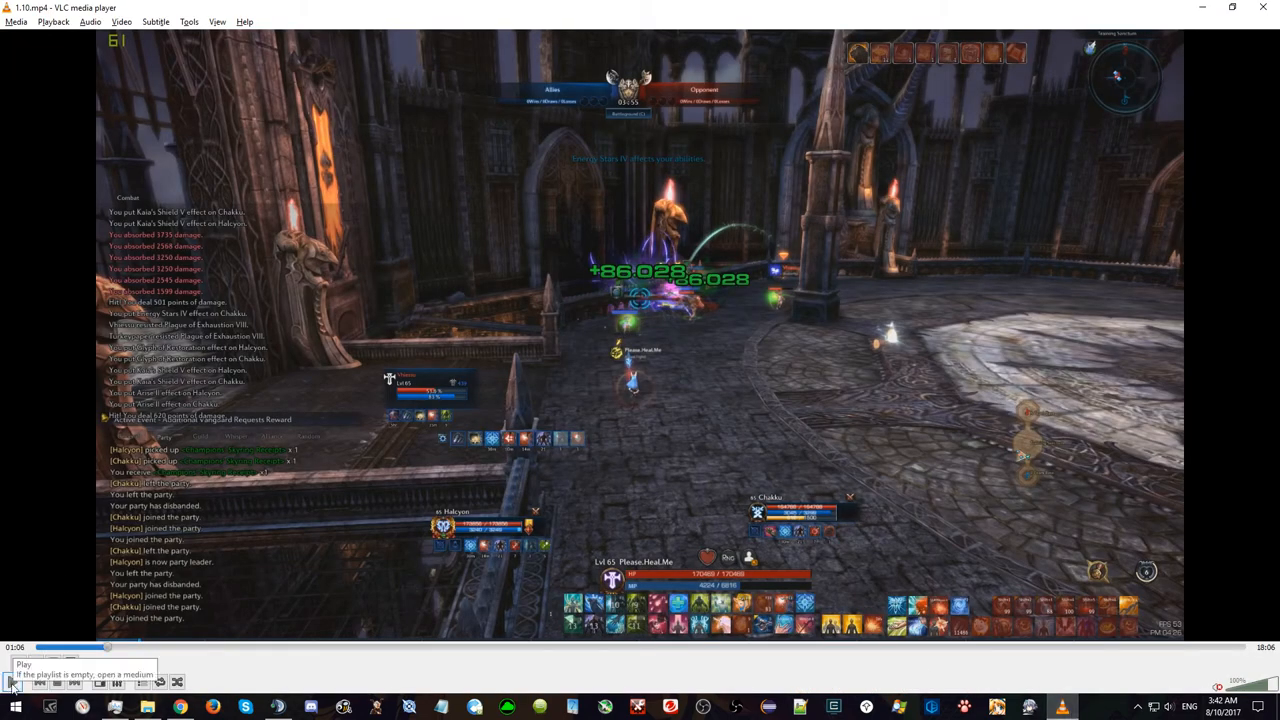
Step: Briefly play the gameplay clip in VLC, stop it, and return to the Priest & Me sheet
left_click(18, 683)
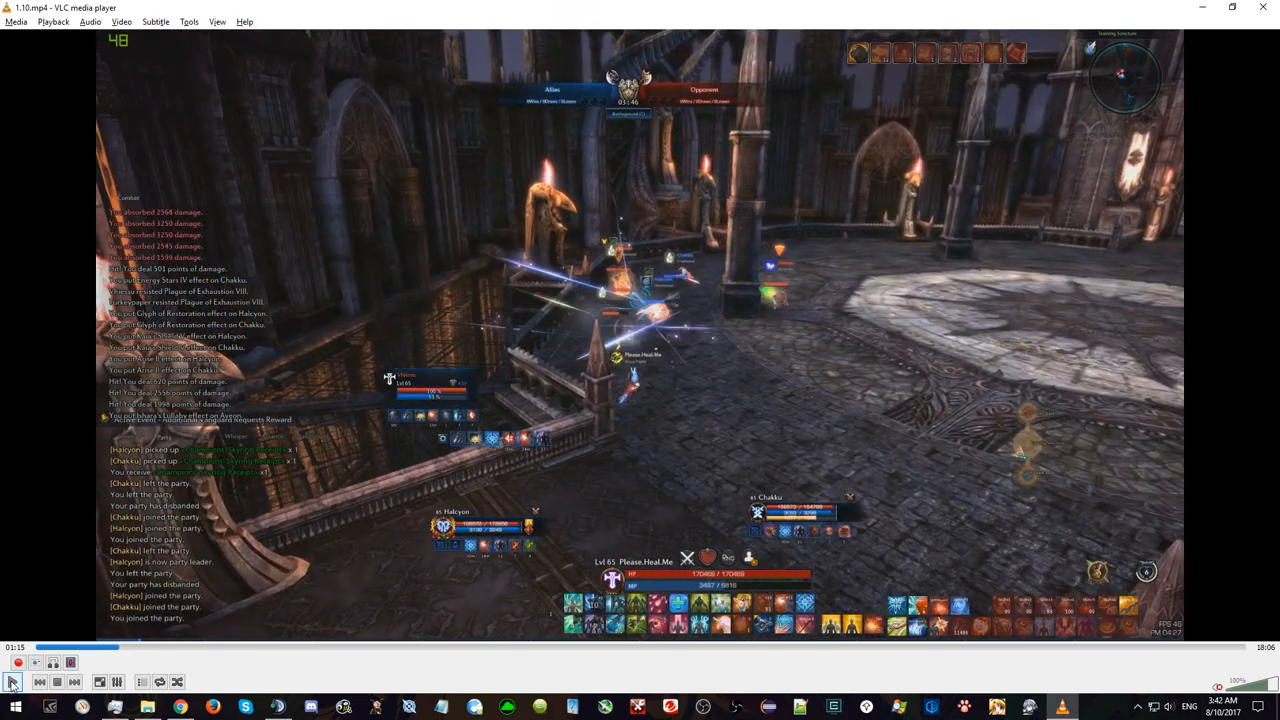
mouse_move(18, 666)
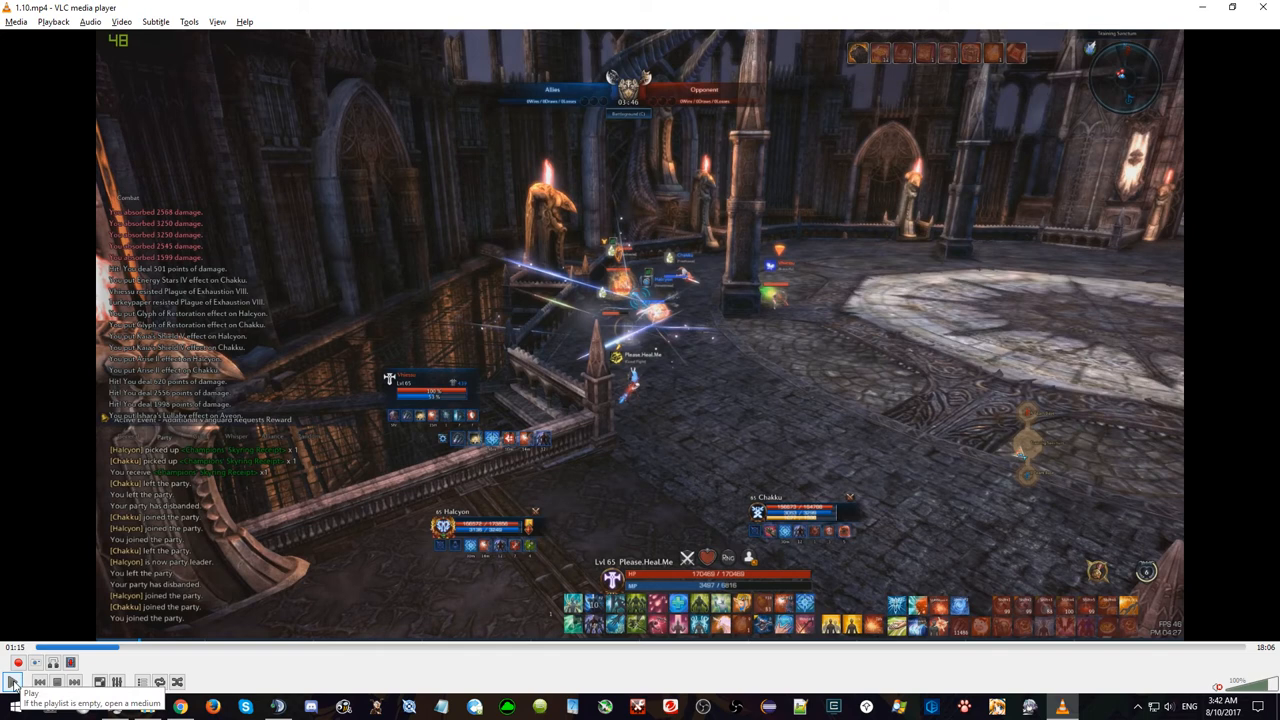
left_click(19, 682)
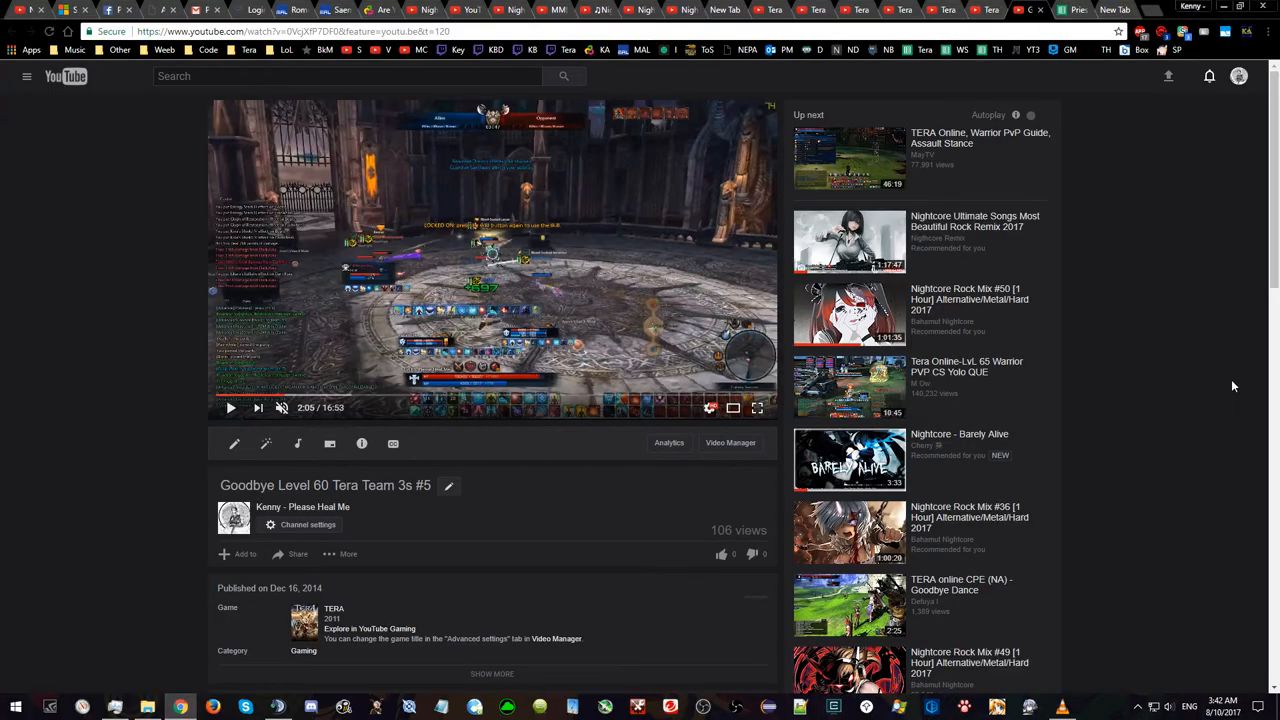
left_click(1092, 9)
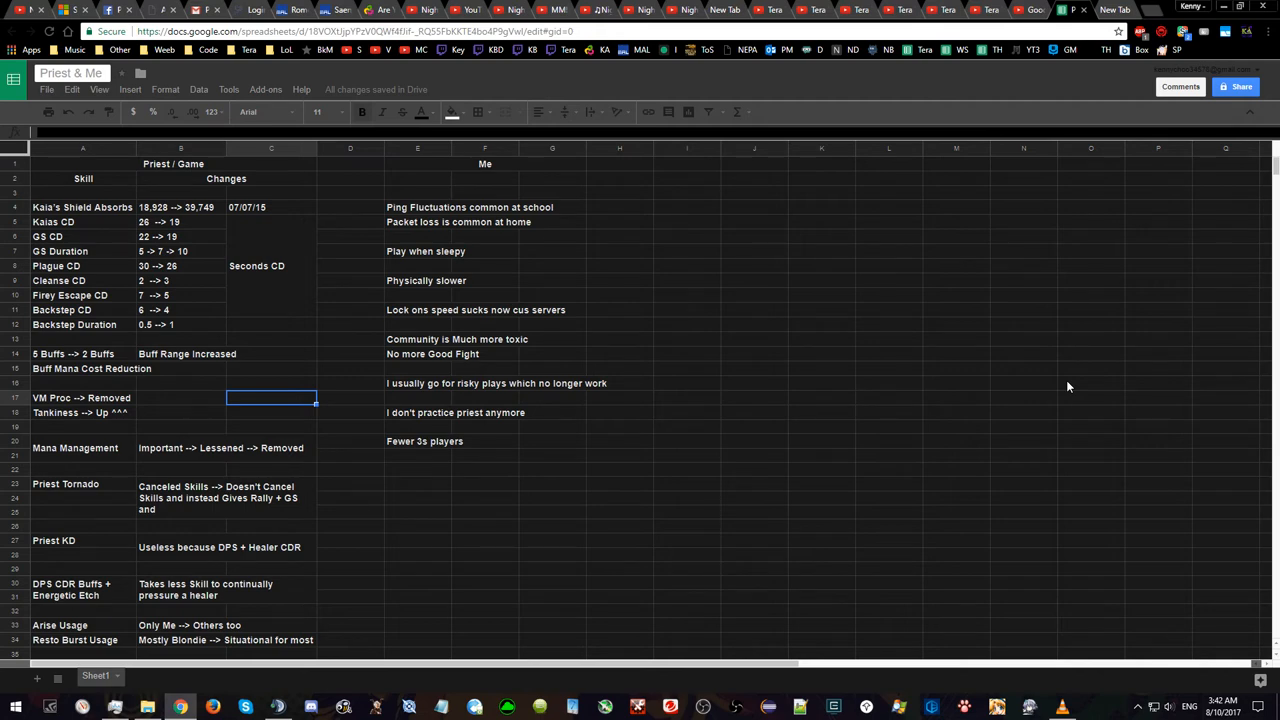
mouse_move(1057, 321)
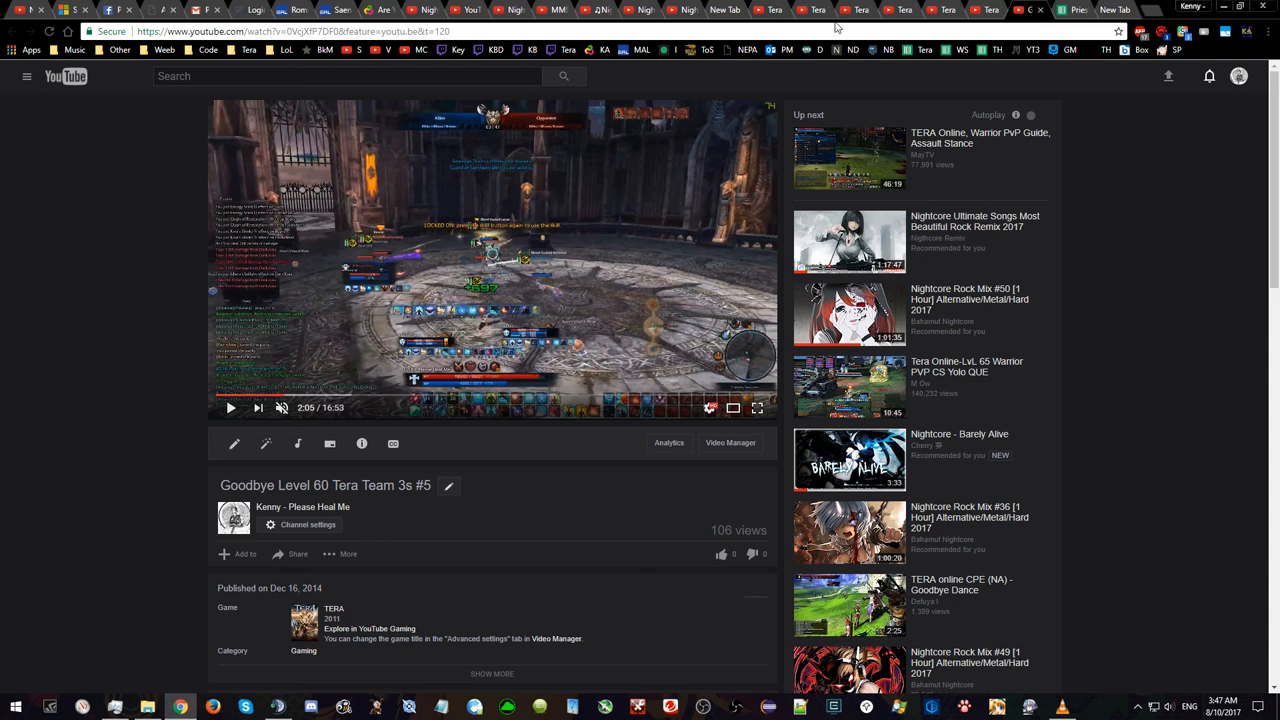
mouse_move(770, 10)
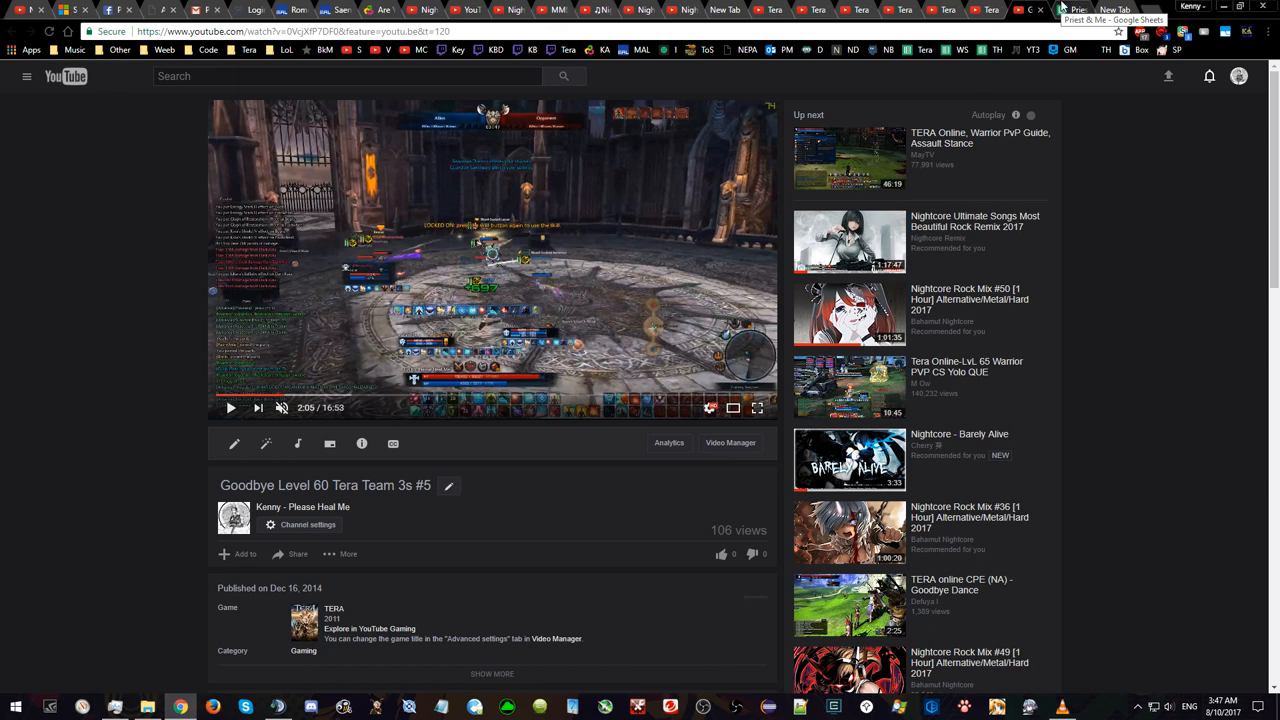
left_click(1032, 11)
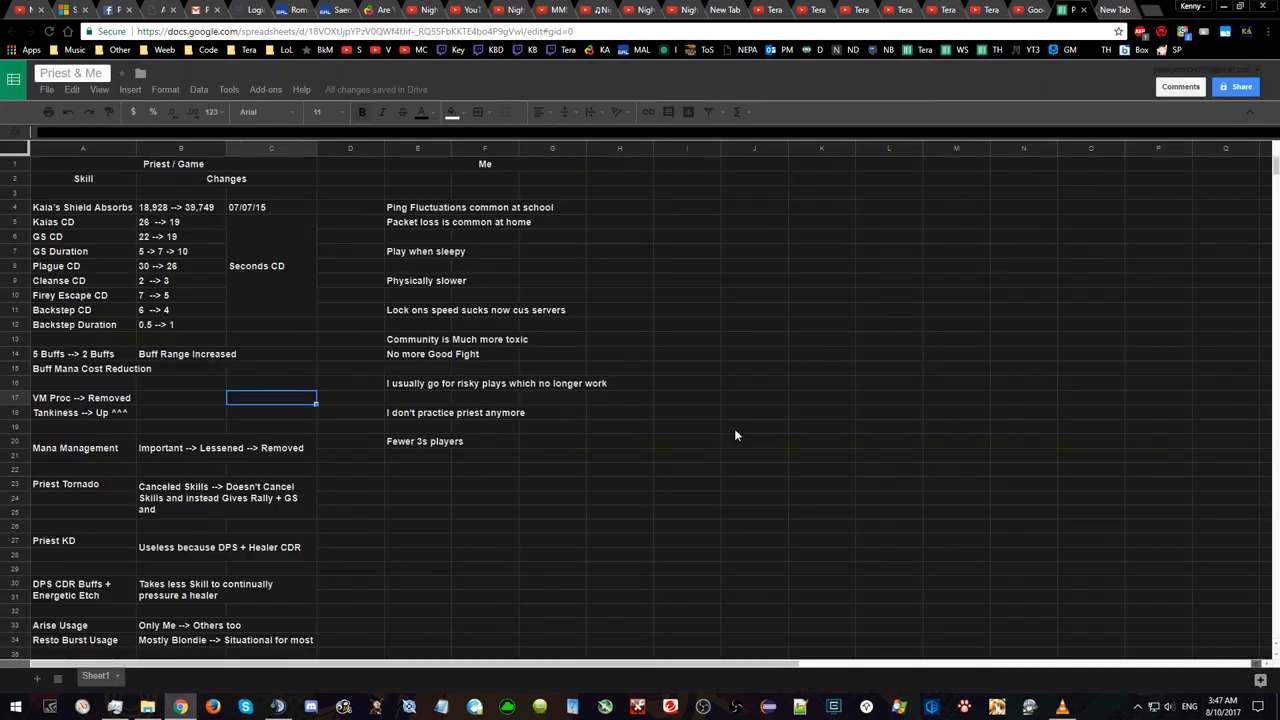
left_click(552, 500)
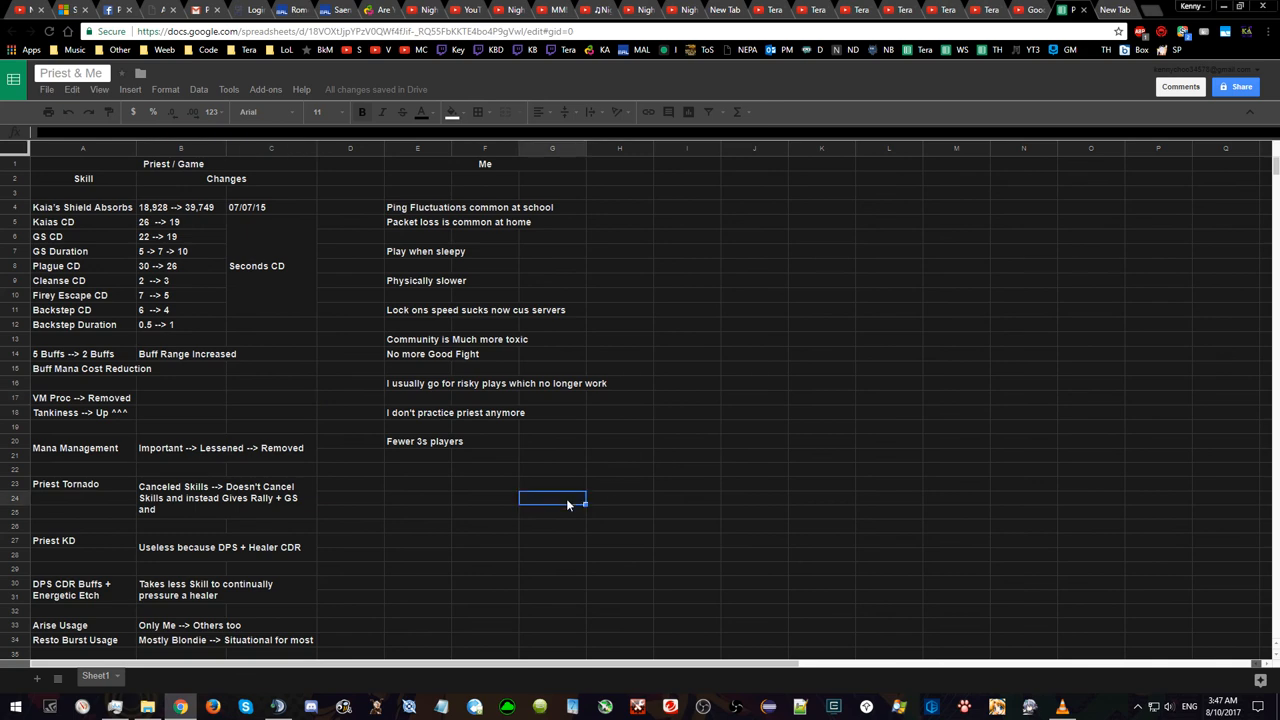